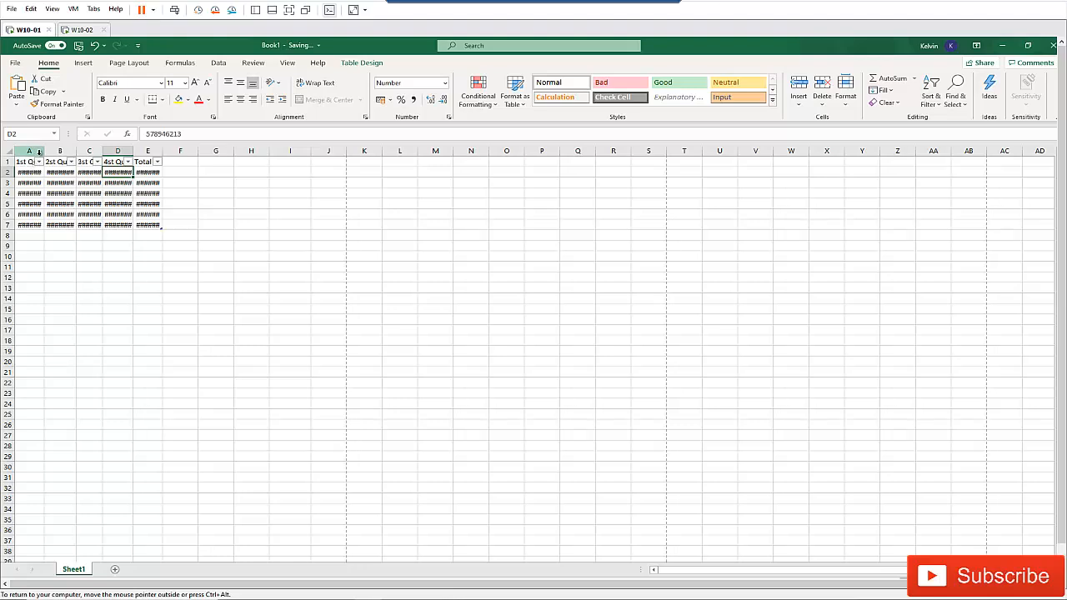
mouse_move(47, 150)
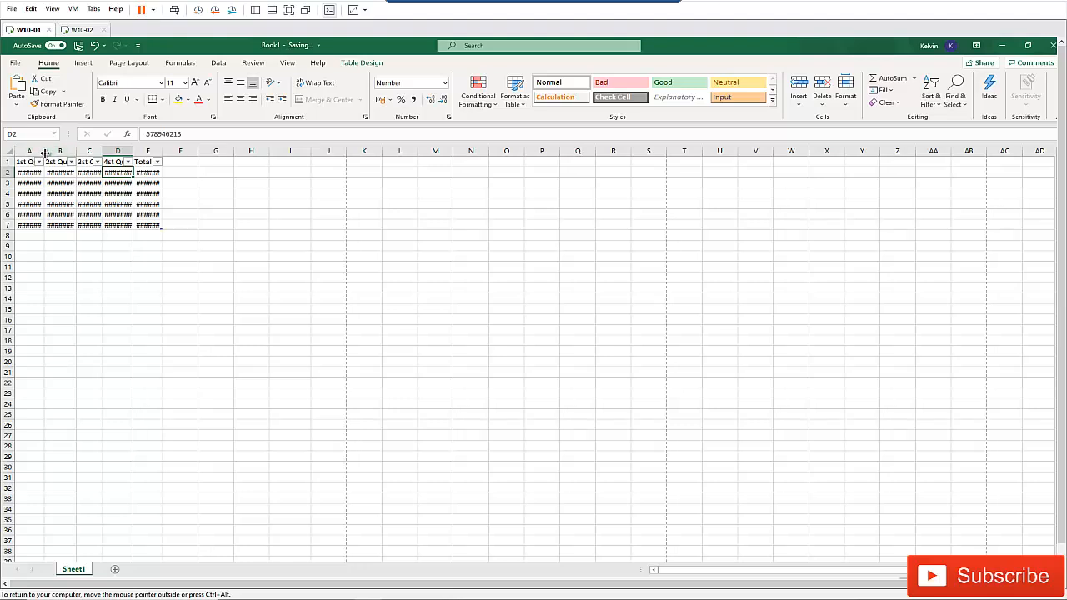
Widen column A so the 1st Quarter figures show, then drag it back to narrow.
drag(47, 150, 59, 150)
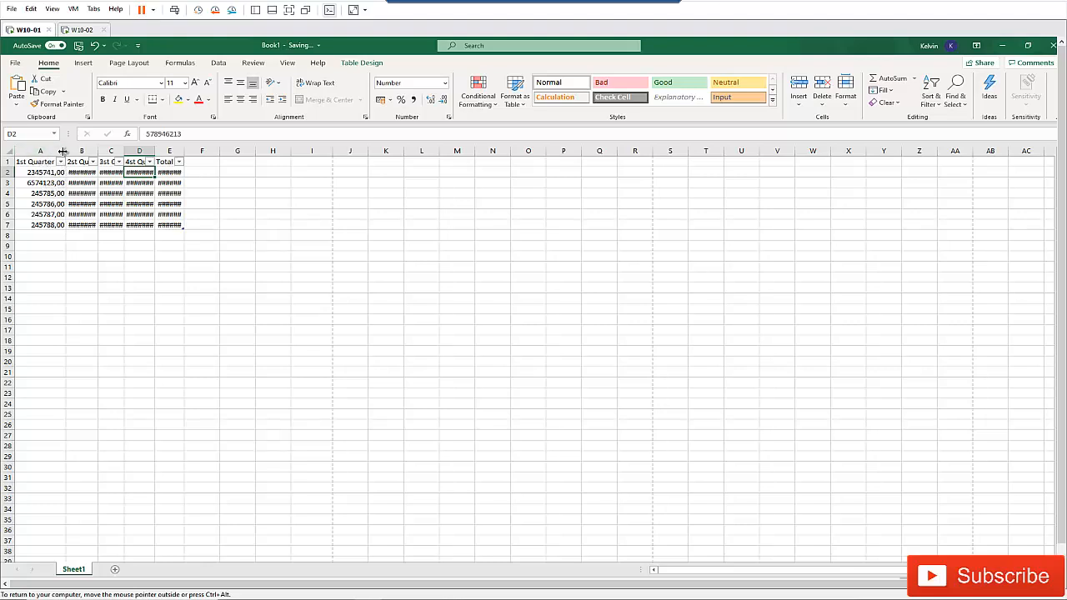
drag(60, 150, 37, 150)
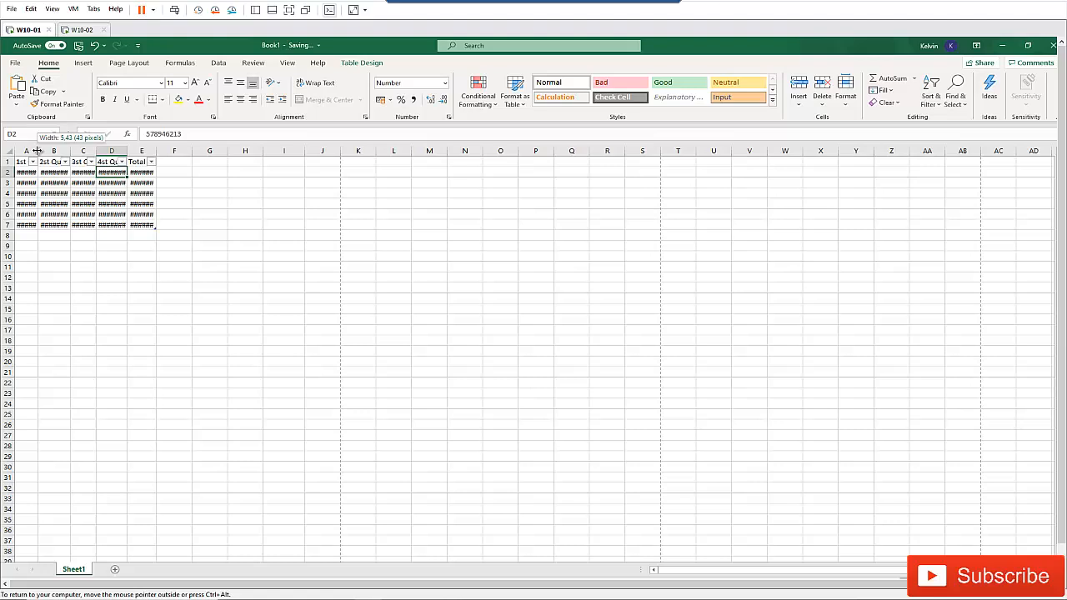
Narrow column A further so its figures revert to ### signs.
drag(37, 150, 45, 150)
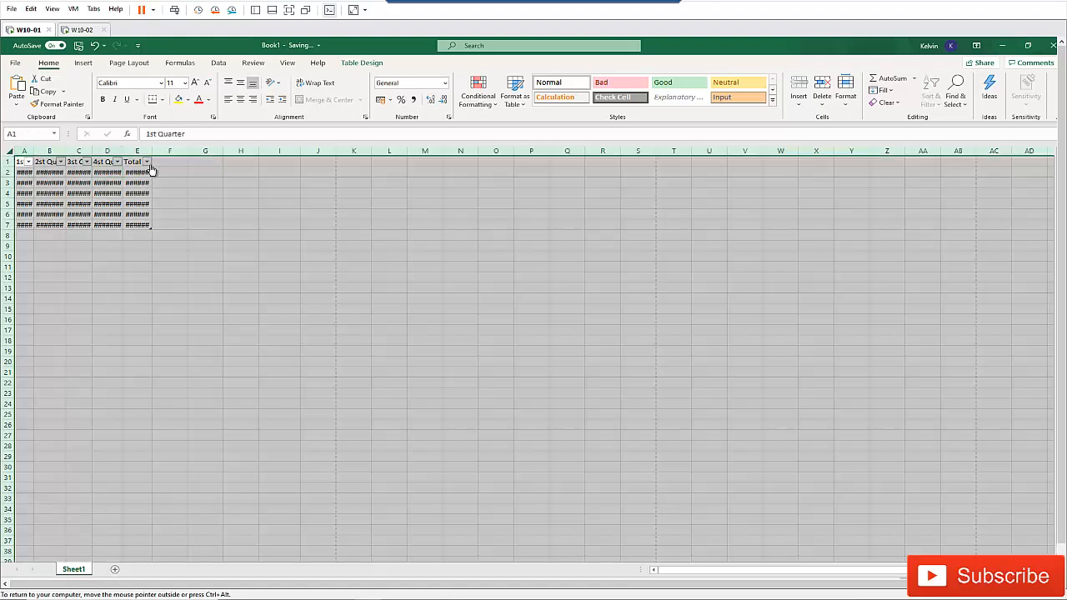
mouse_move(260, 270)
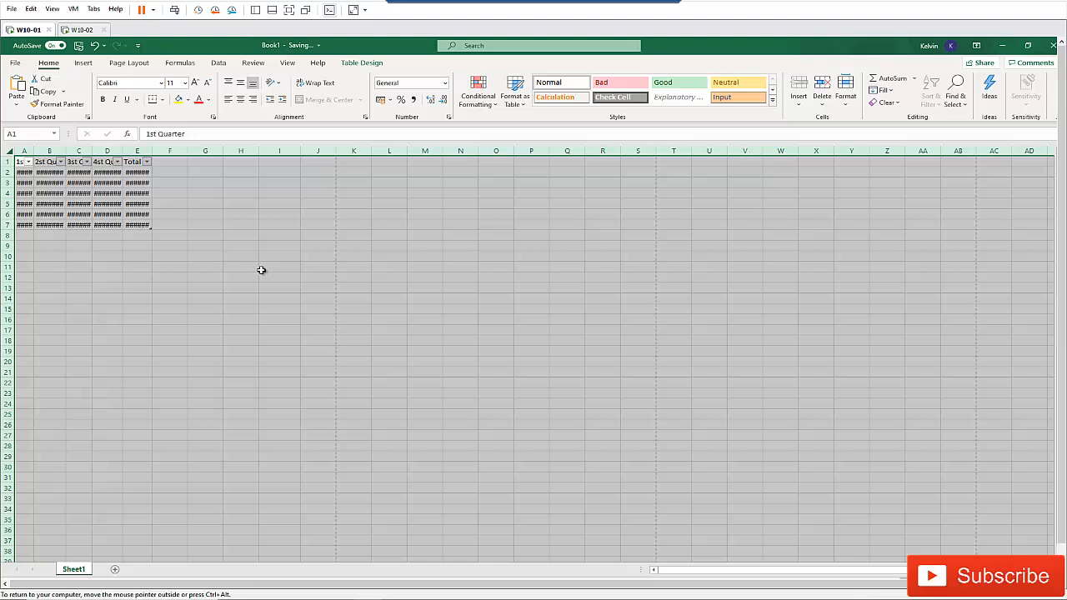
mouse_move(163, 234)
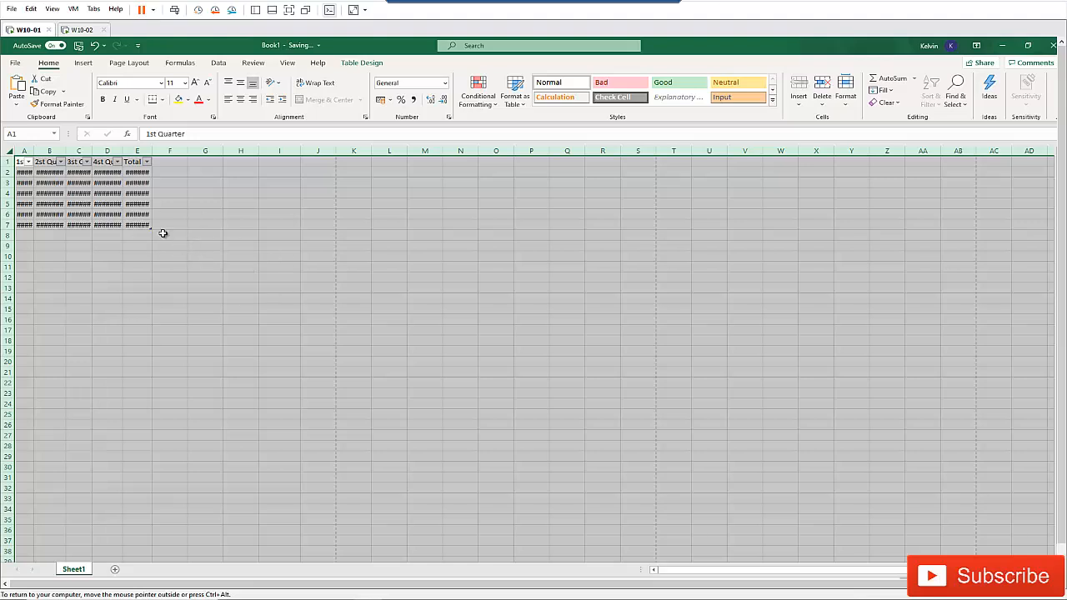
click(240, 194)
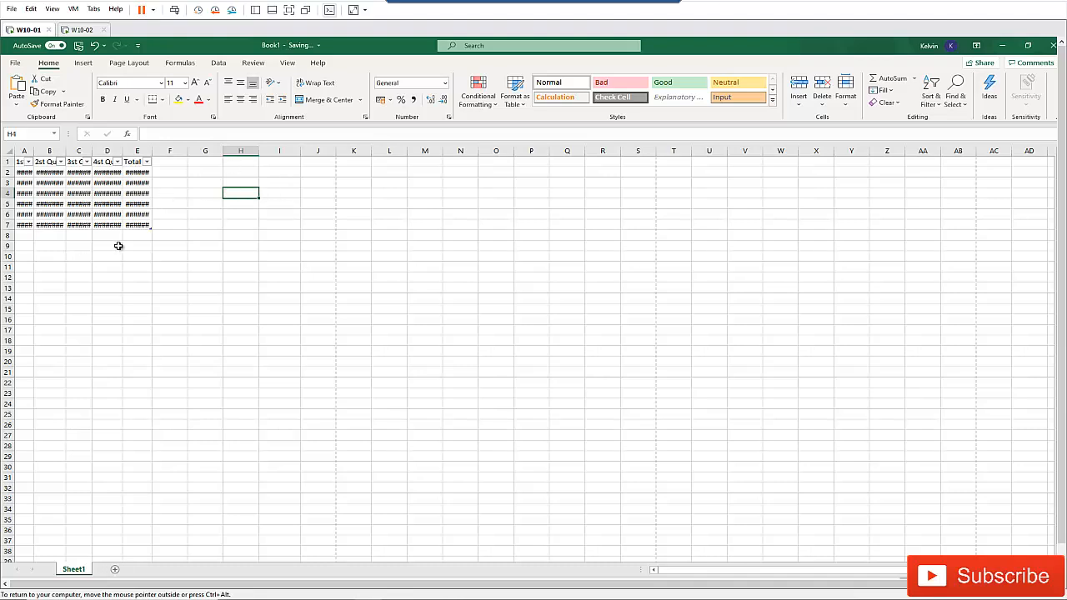
mouse_move(10, 151)
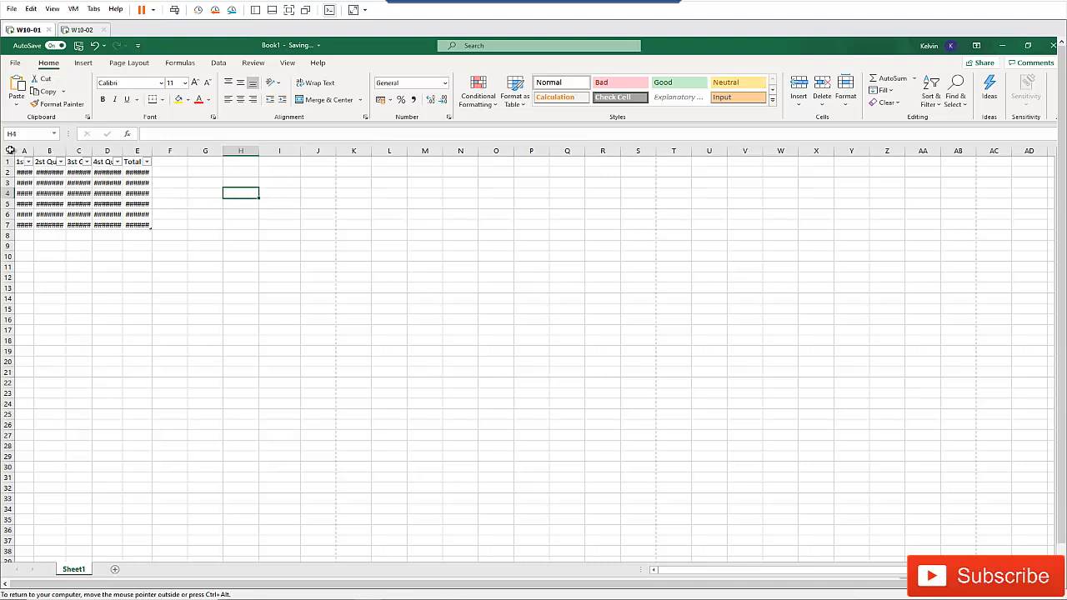
click(20, 172)
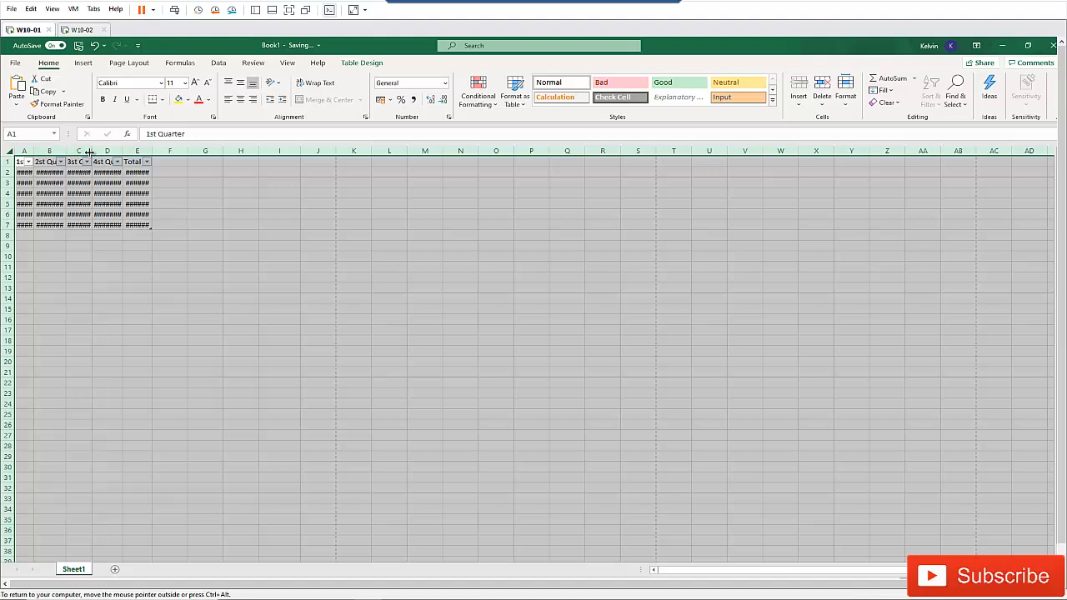
mouse_move(91, 152)
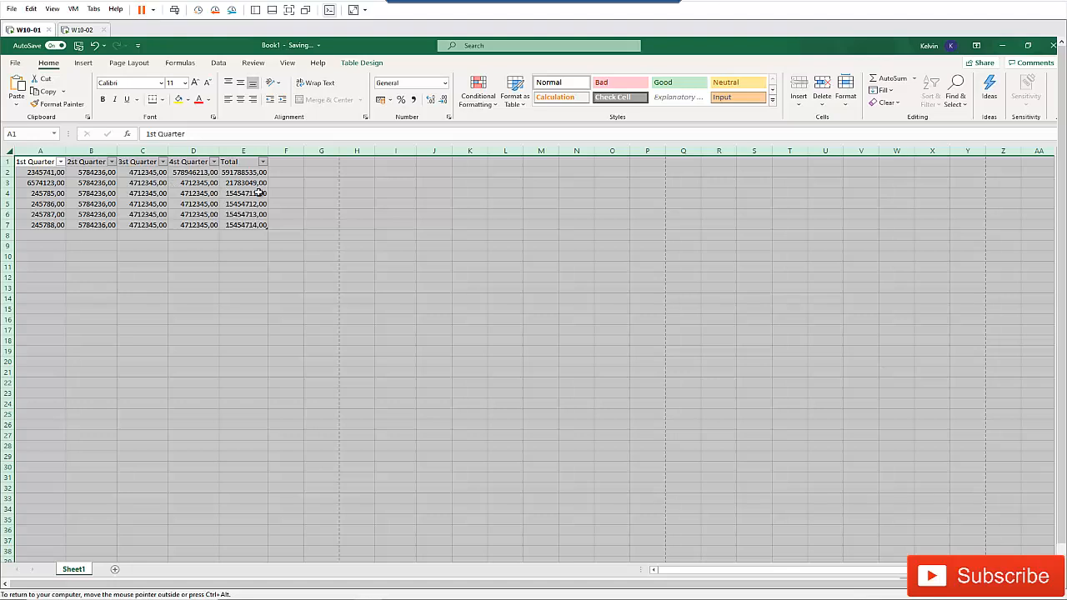
mouse_move(303, 187)
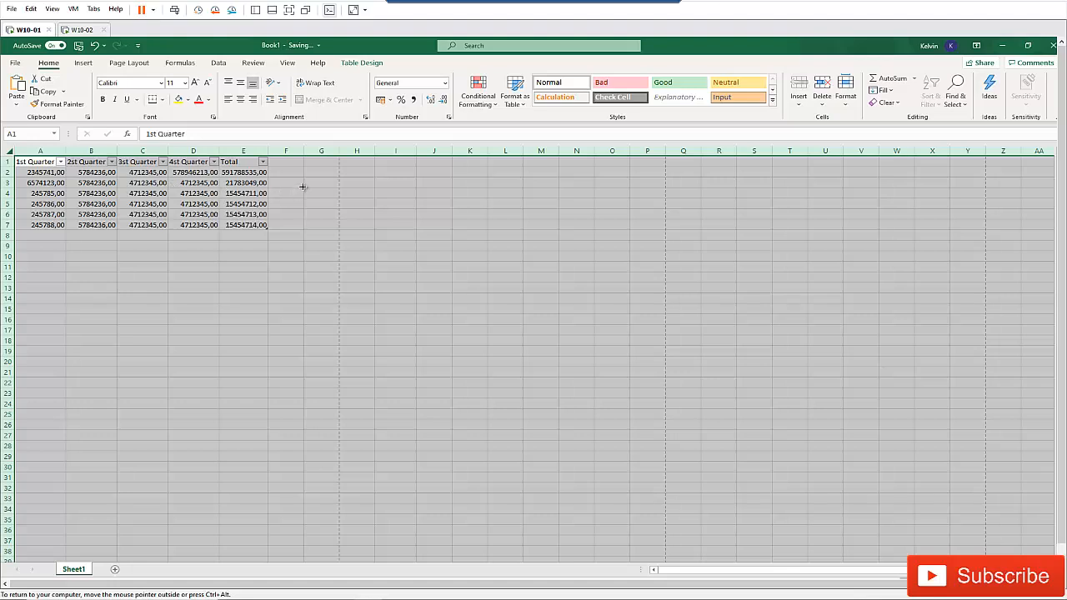
Clear the whole-sheet selection now that every column shows full figures.
click(287, 181)
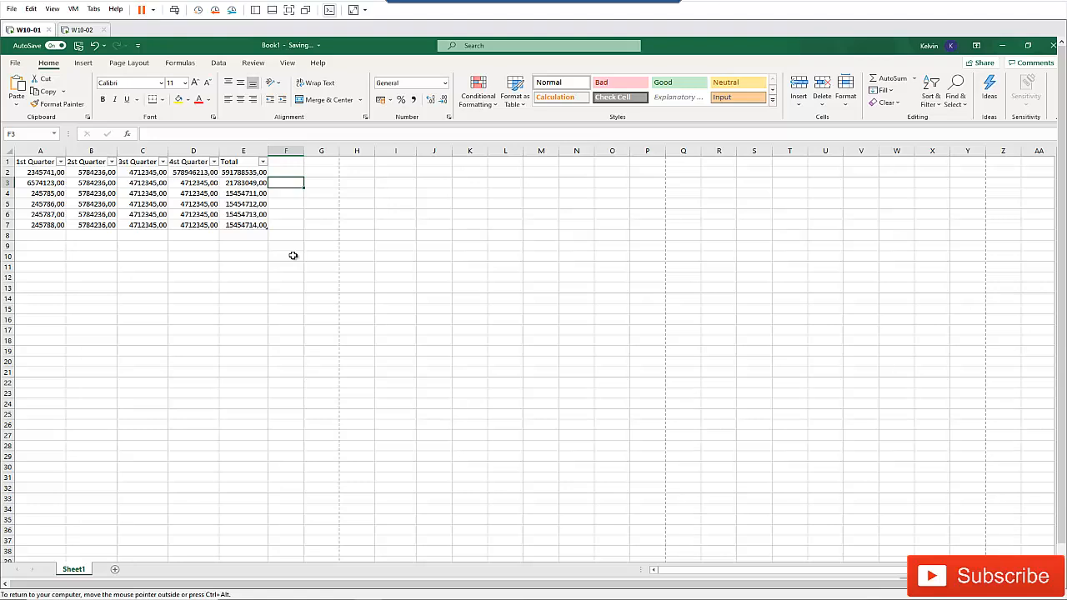
mouse_move(280, 254)
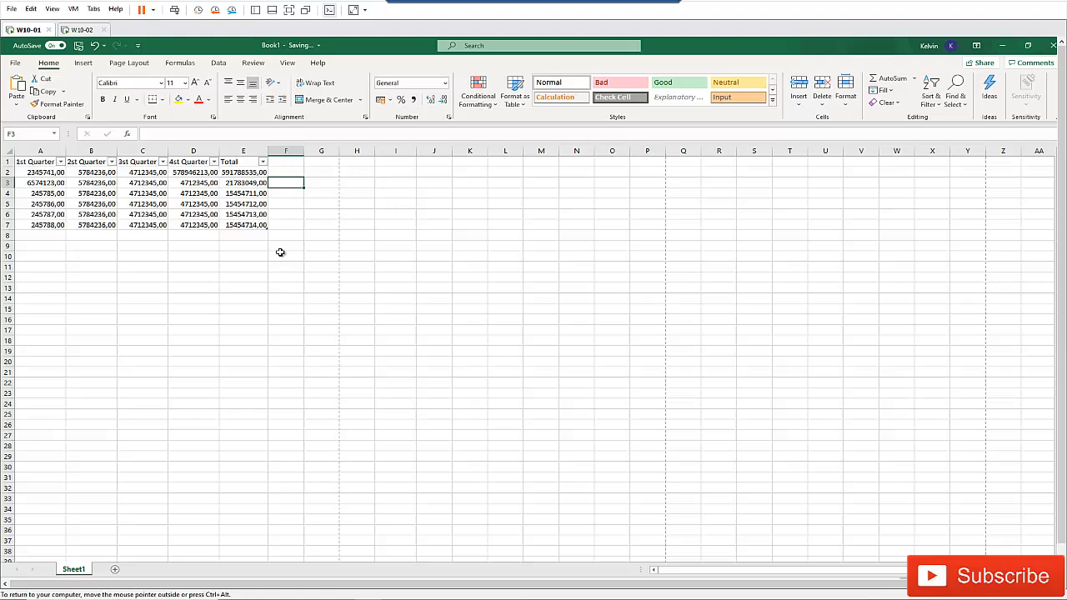
click(9, 160)
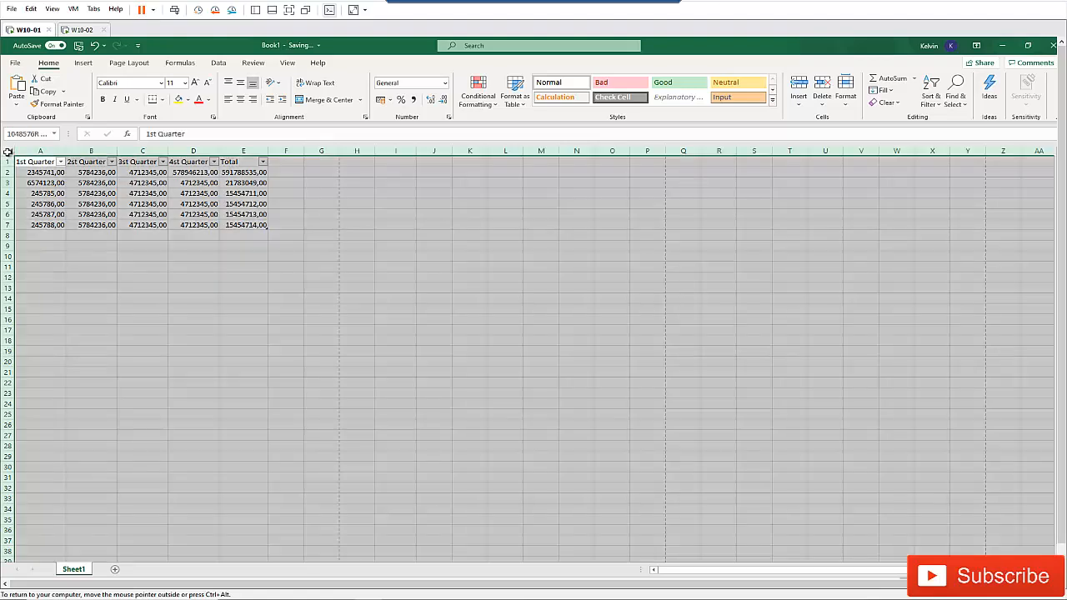
click(35, 162)
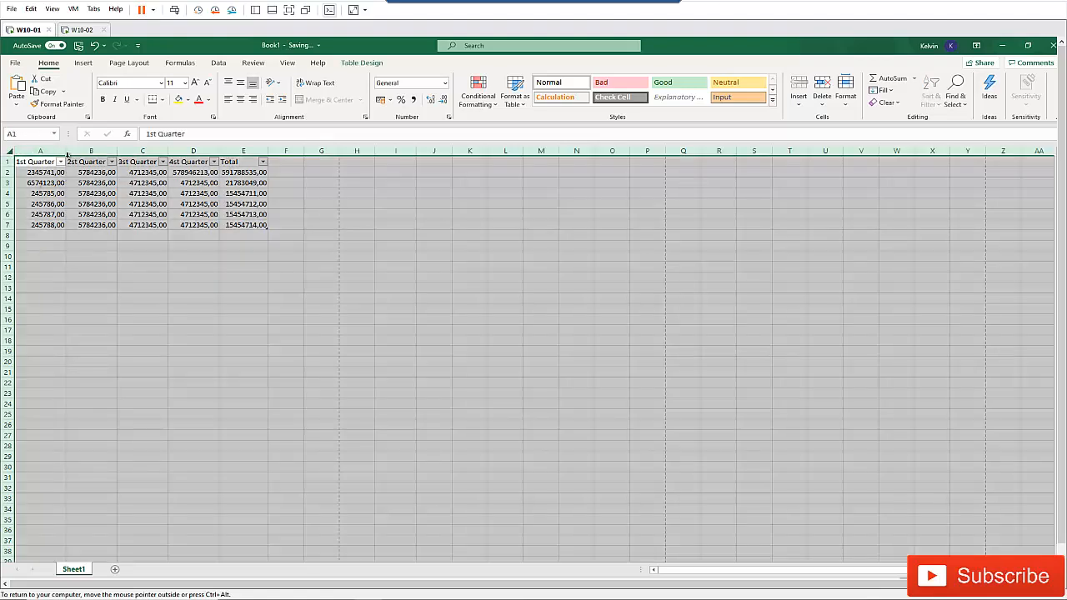
mouse_move(117, 150)
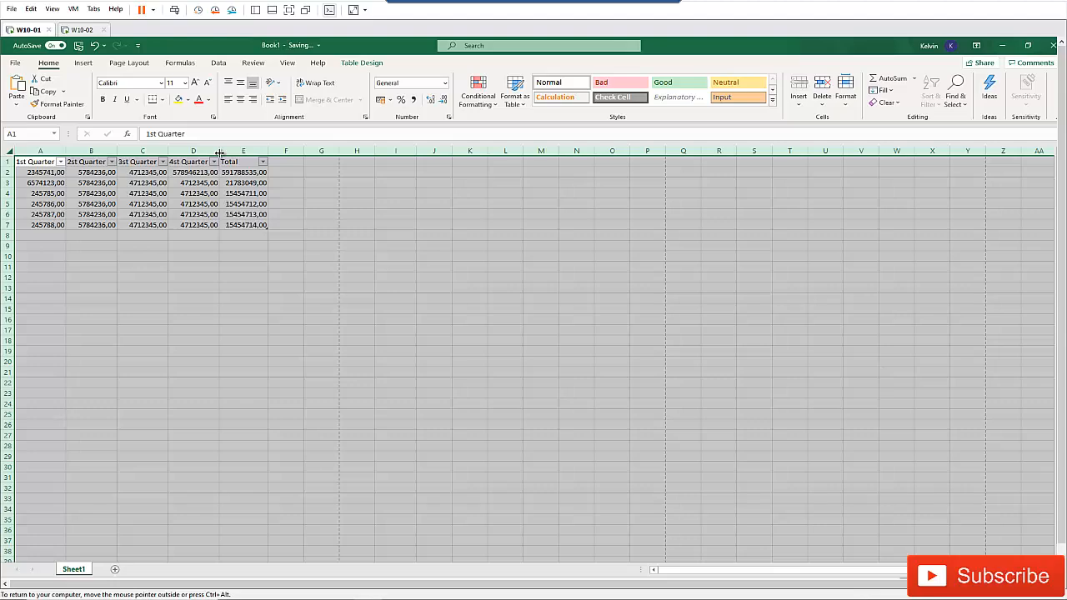
mouse_move(680, 285)
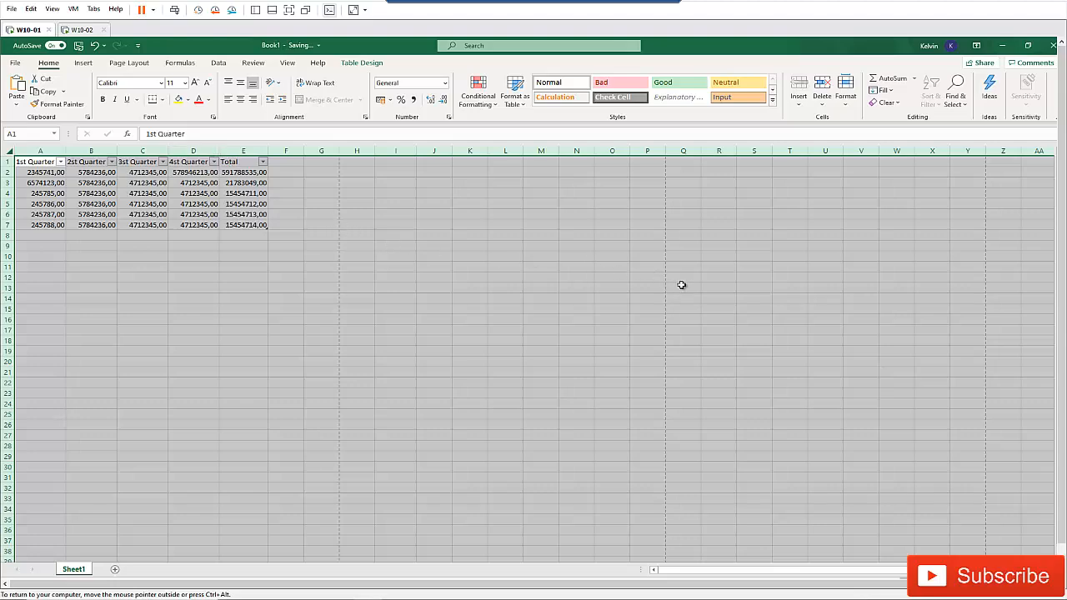